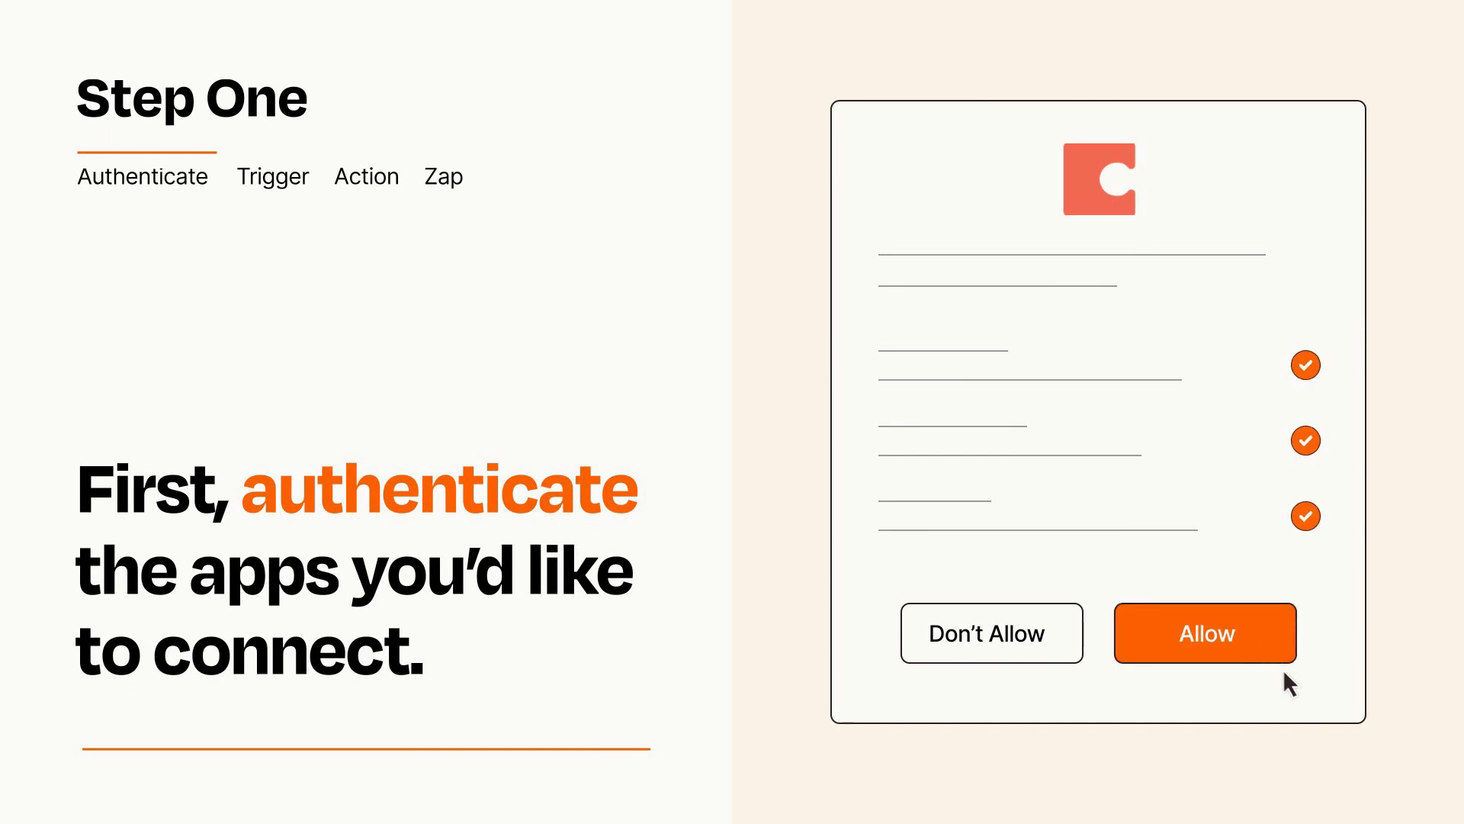
Allow the authorization request so the app is authenticated for use in the Zap
click(1203, 633)
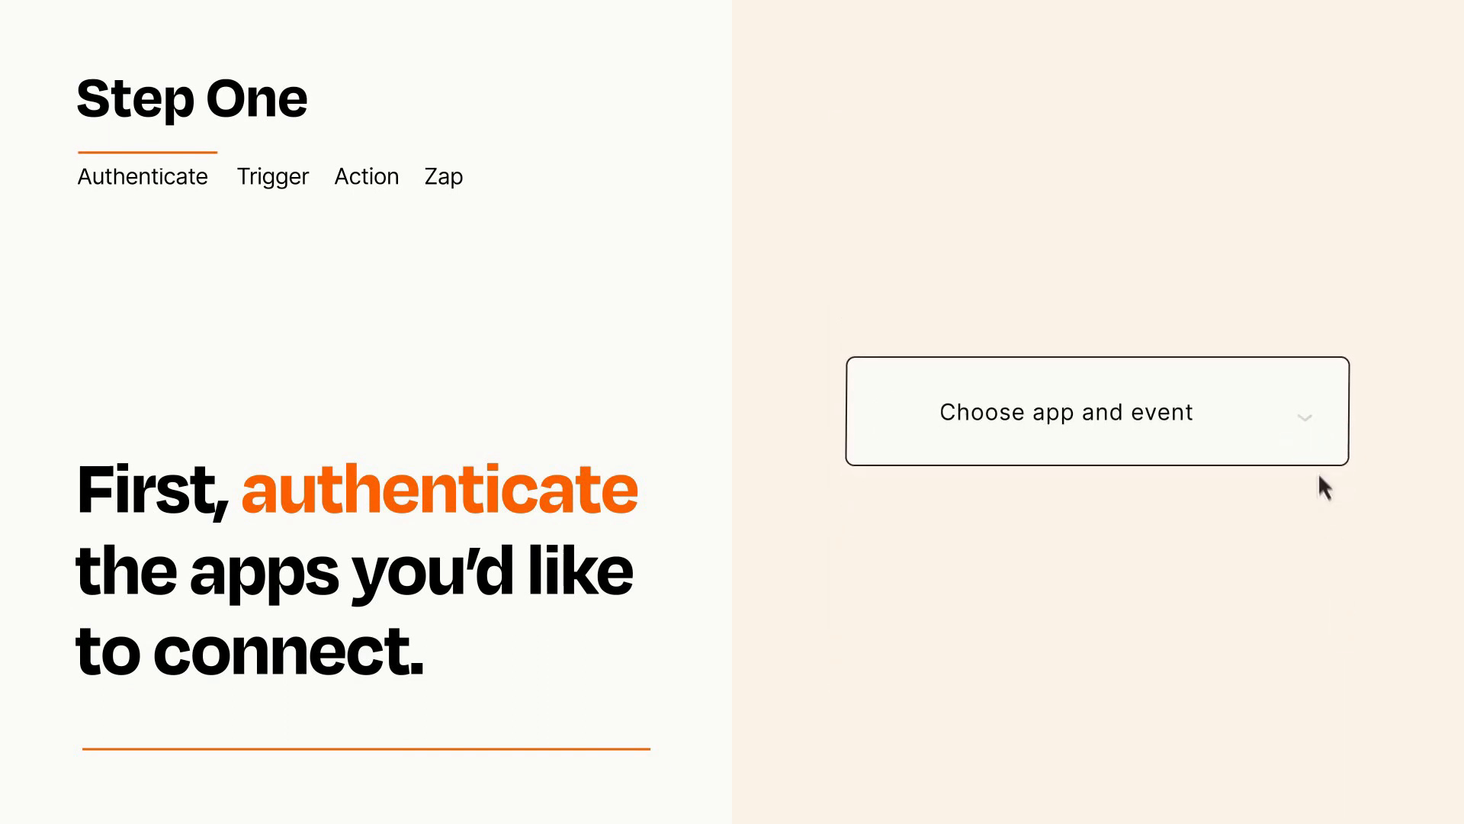
Choose Slack's 'New Reaction Added' as the trigger event and continue
click(1095, 410)
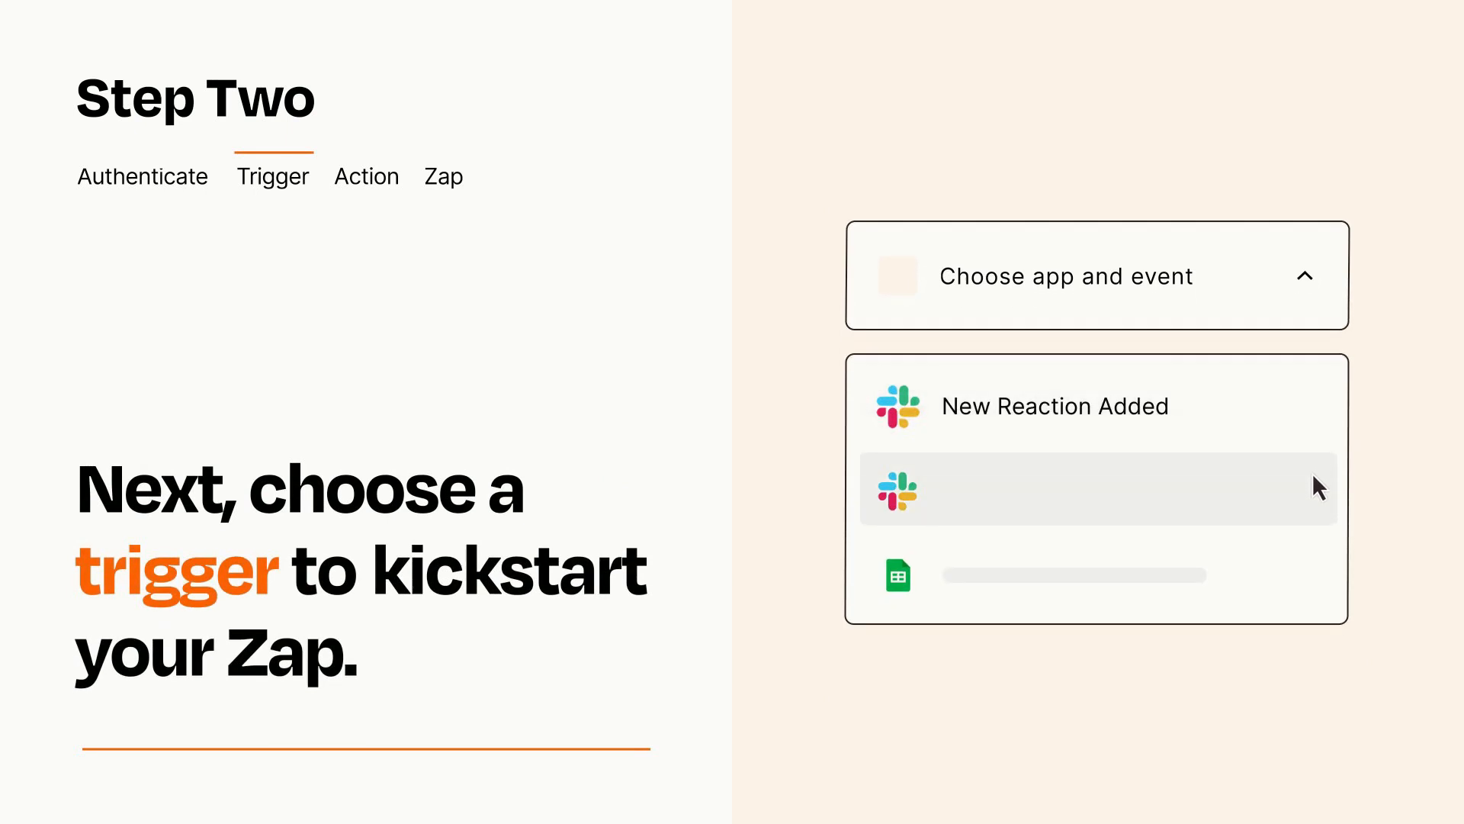
mouse_move(1320, 581)
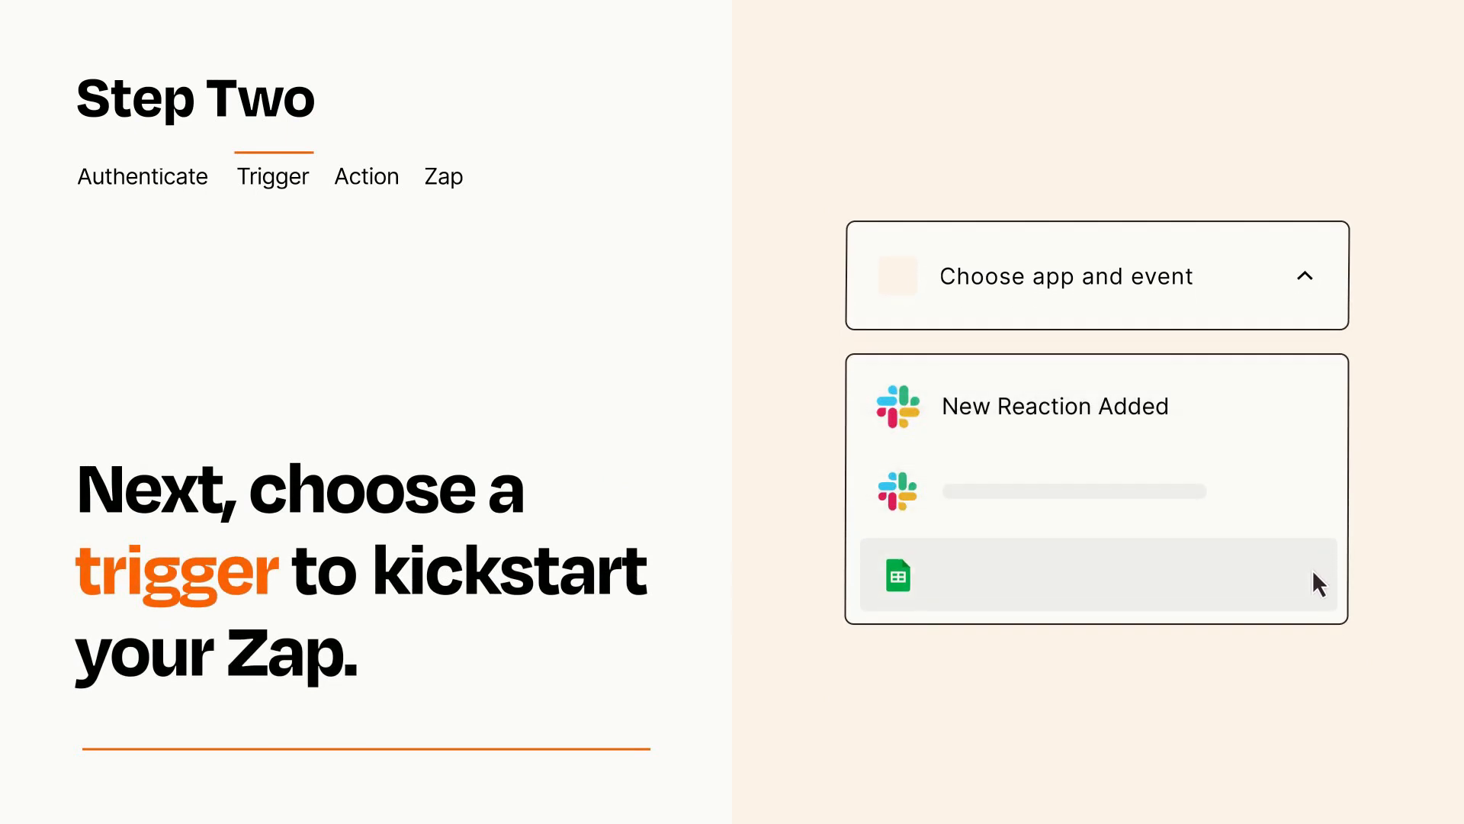
mouse_move(1320, 418)
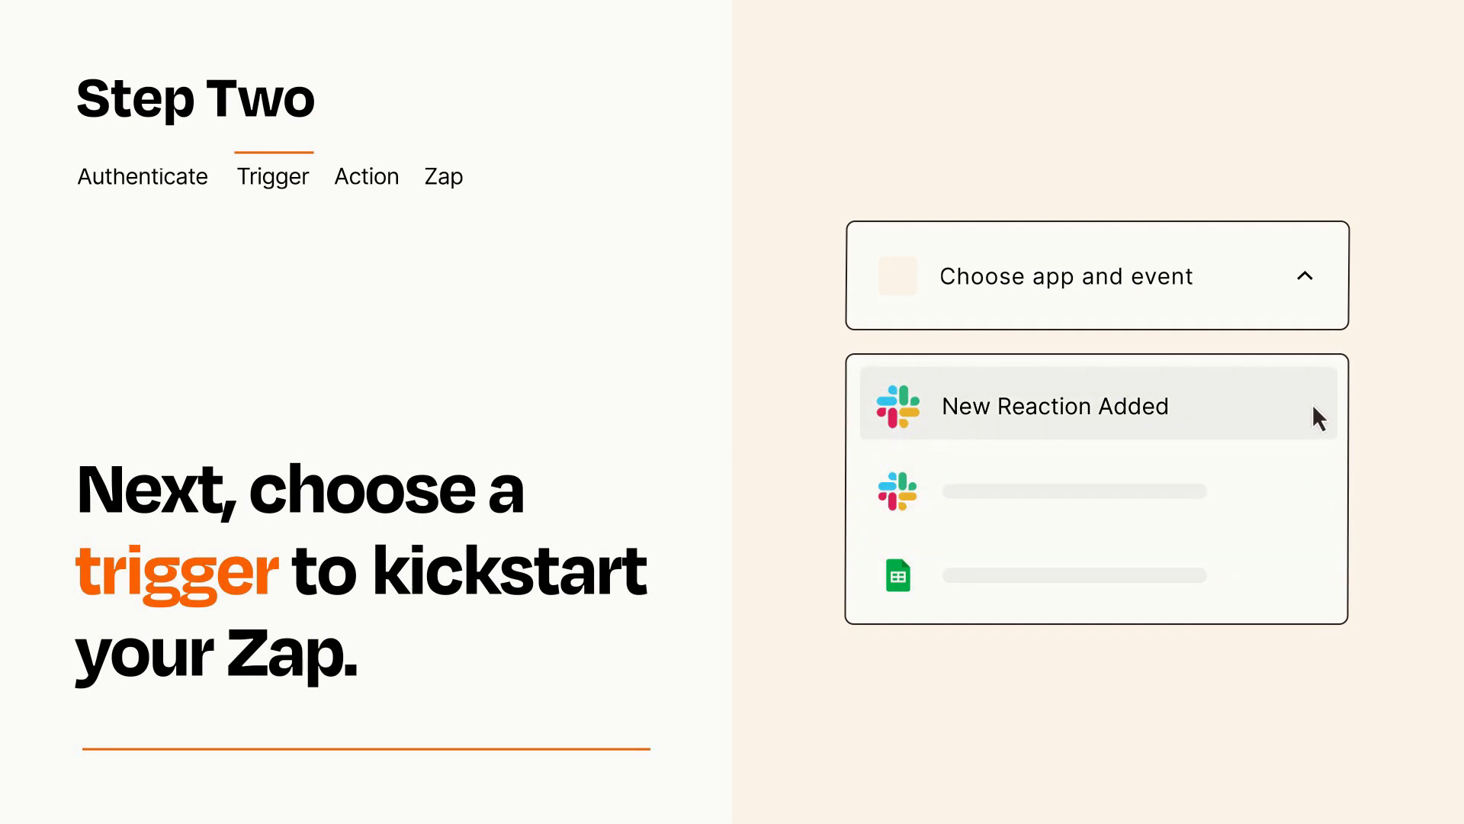
mouse_move(1318, 423)
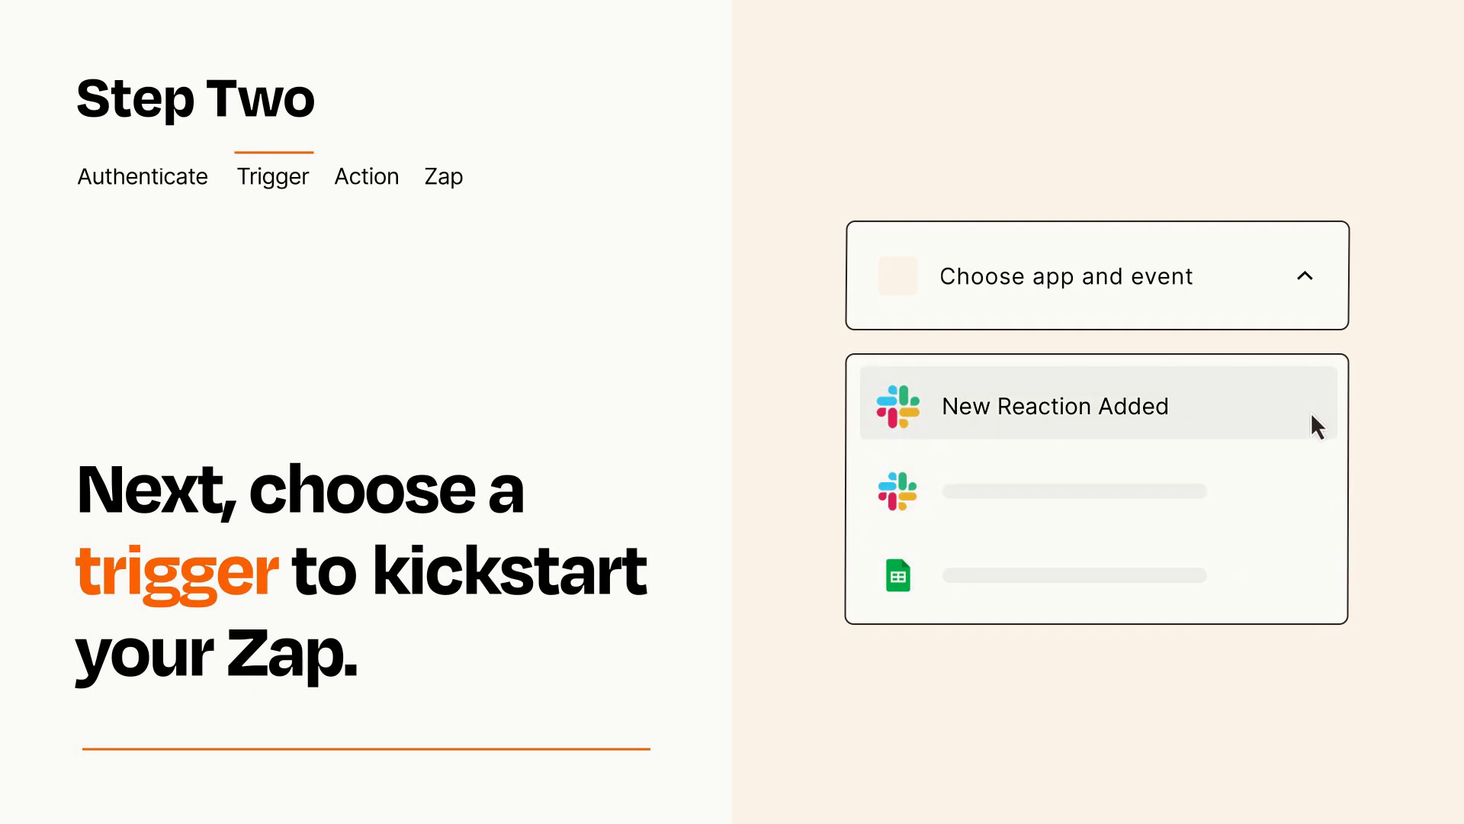
click(1052, 406)
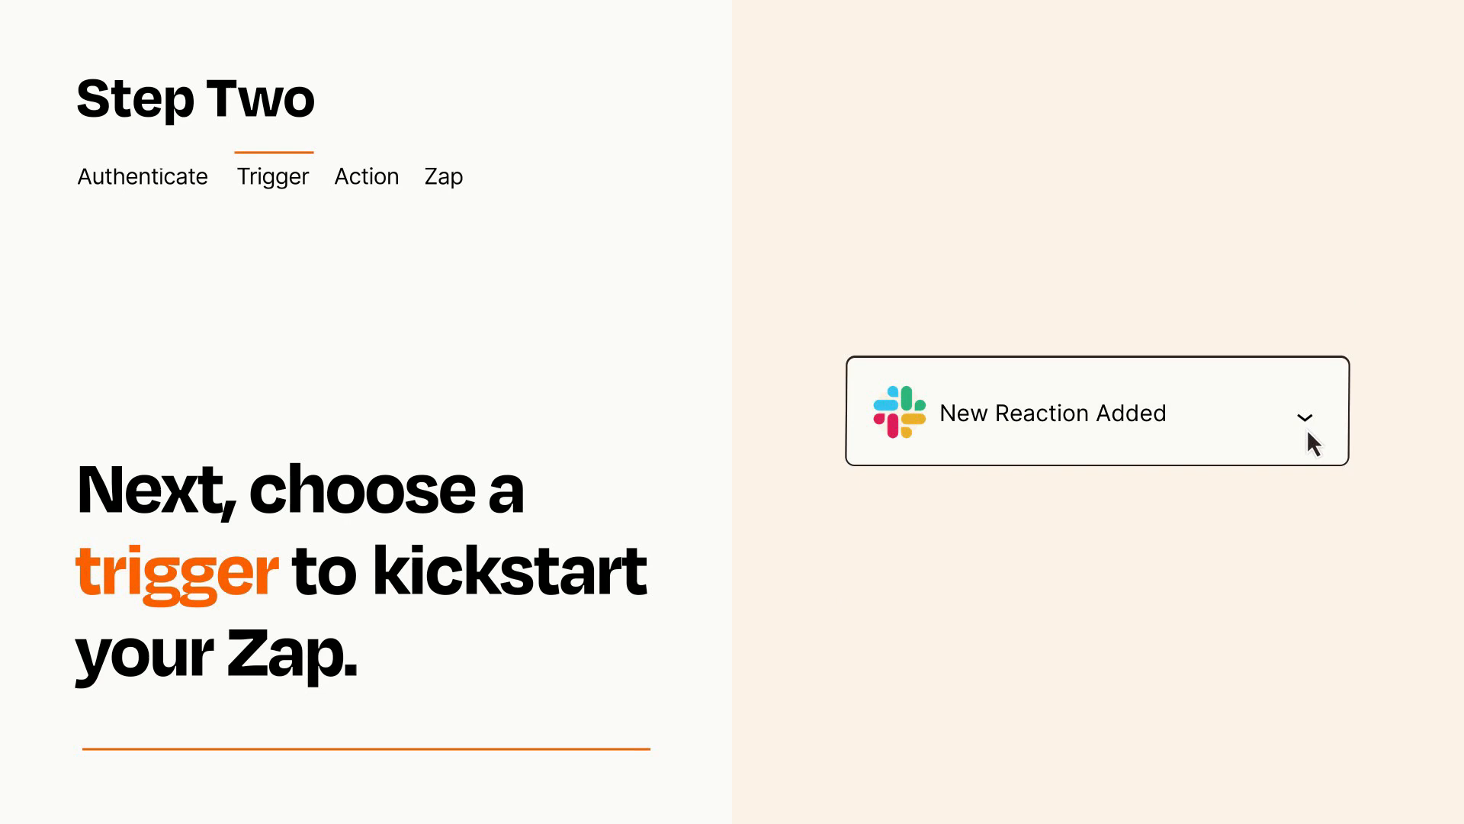
mouse_move(1328, 438)
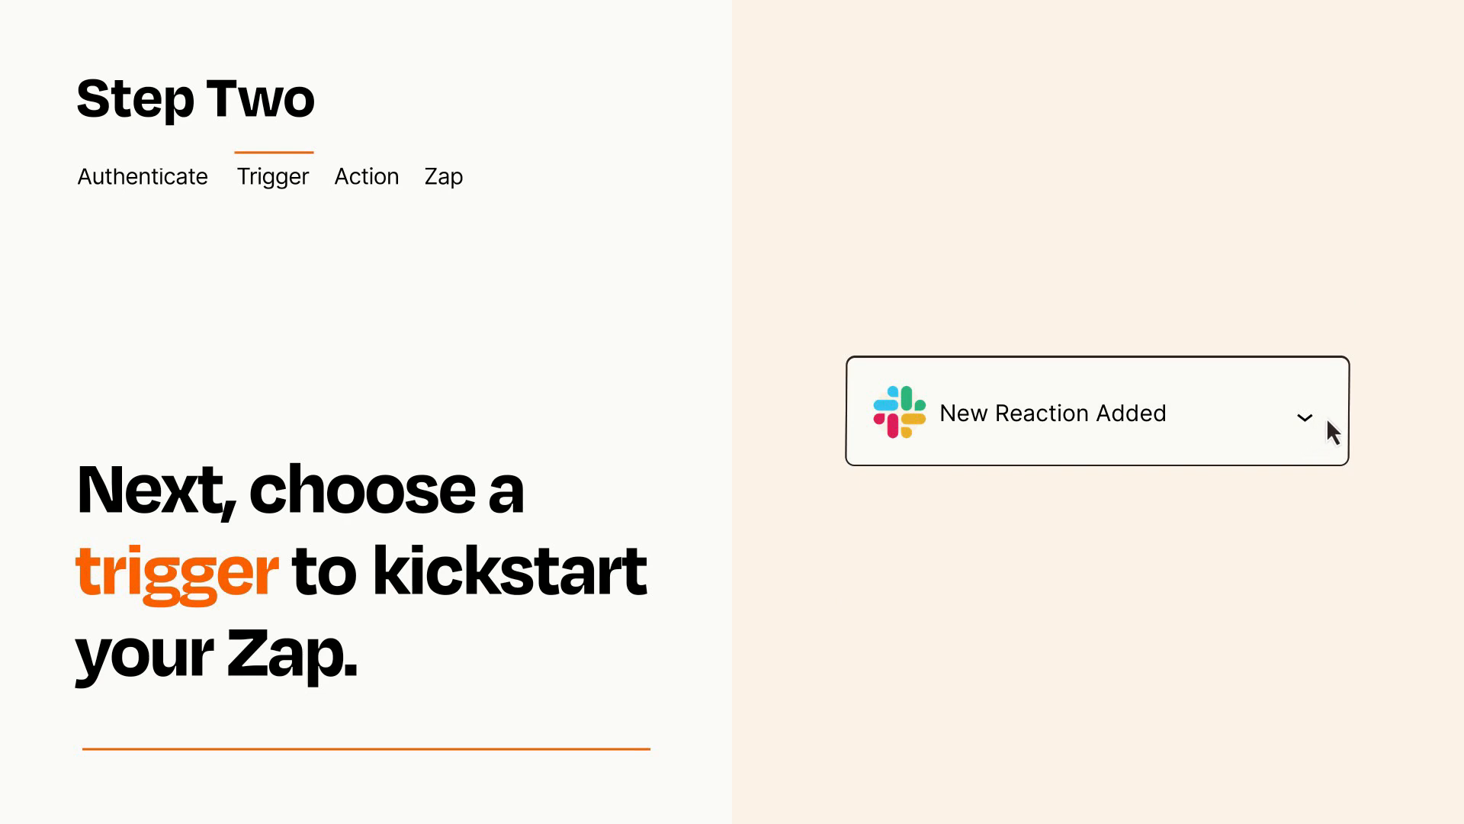
mouse_move(1325, 426)
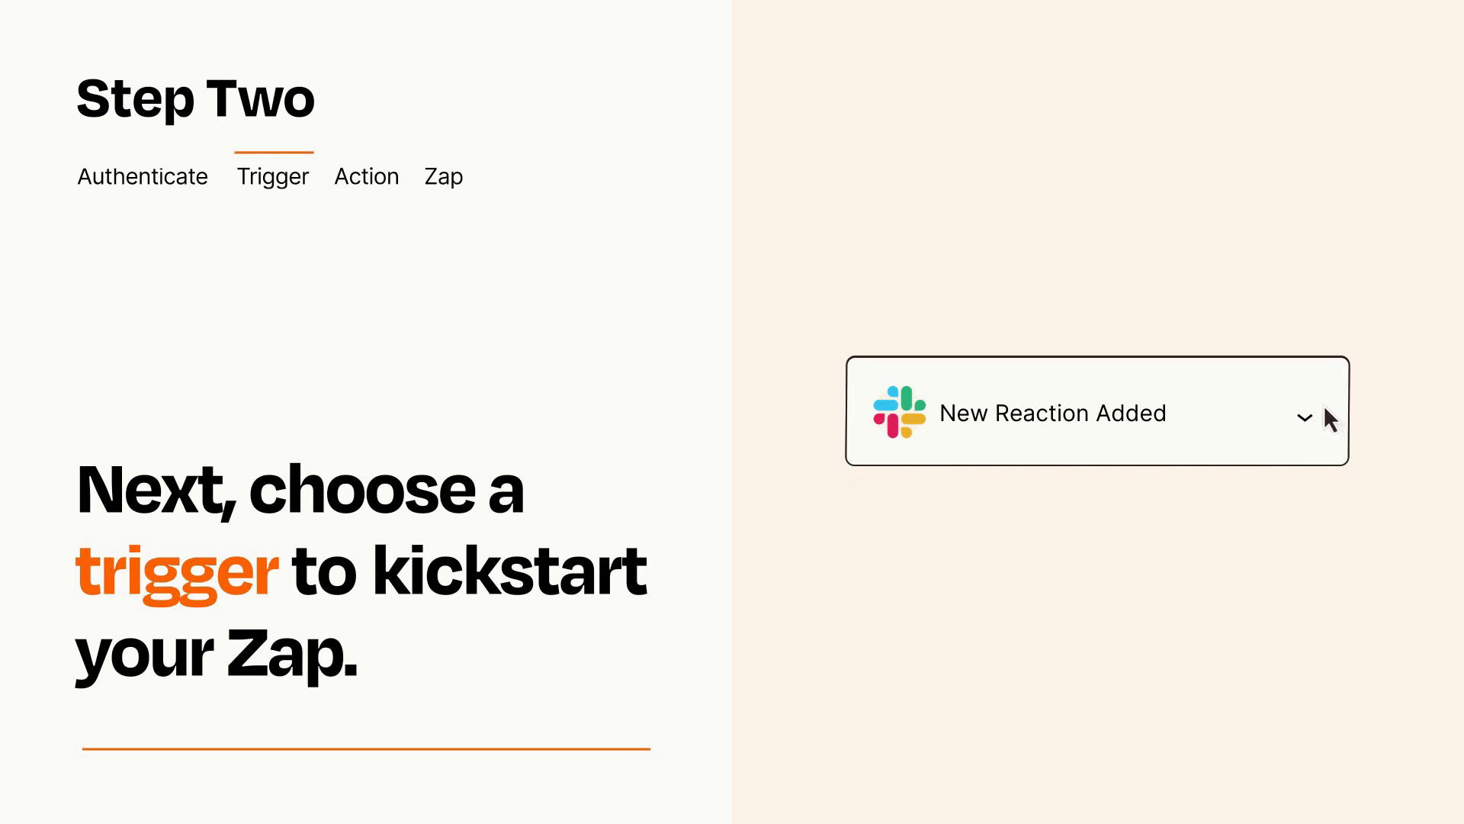
click(366, 175)
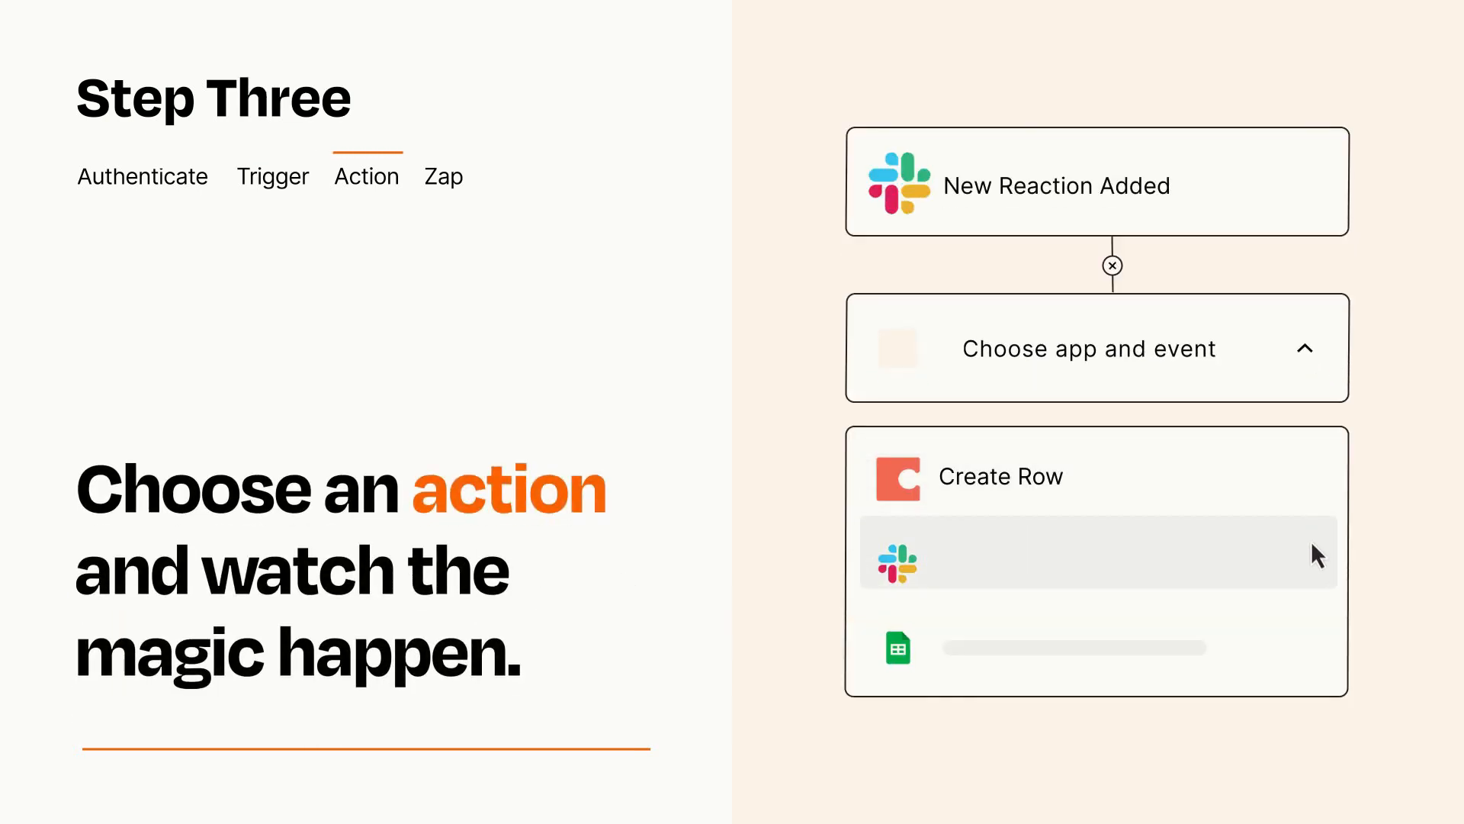
mouse_move(1318, 654)
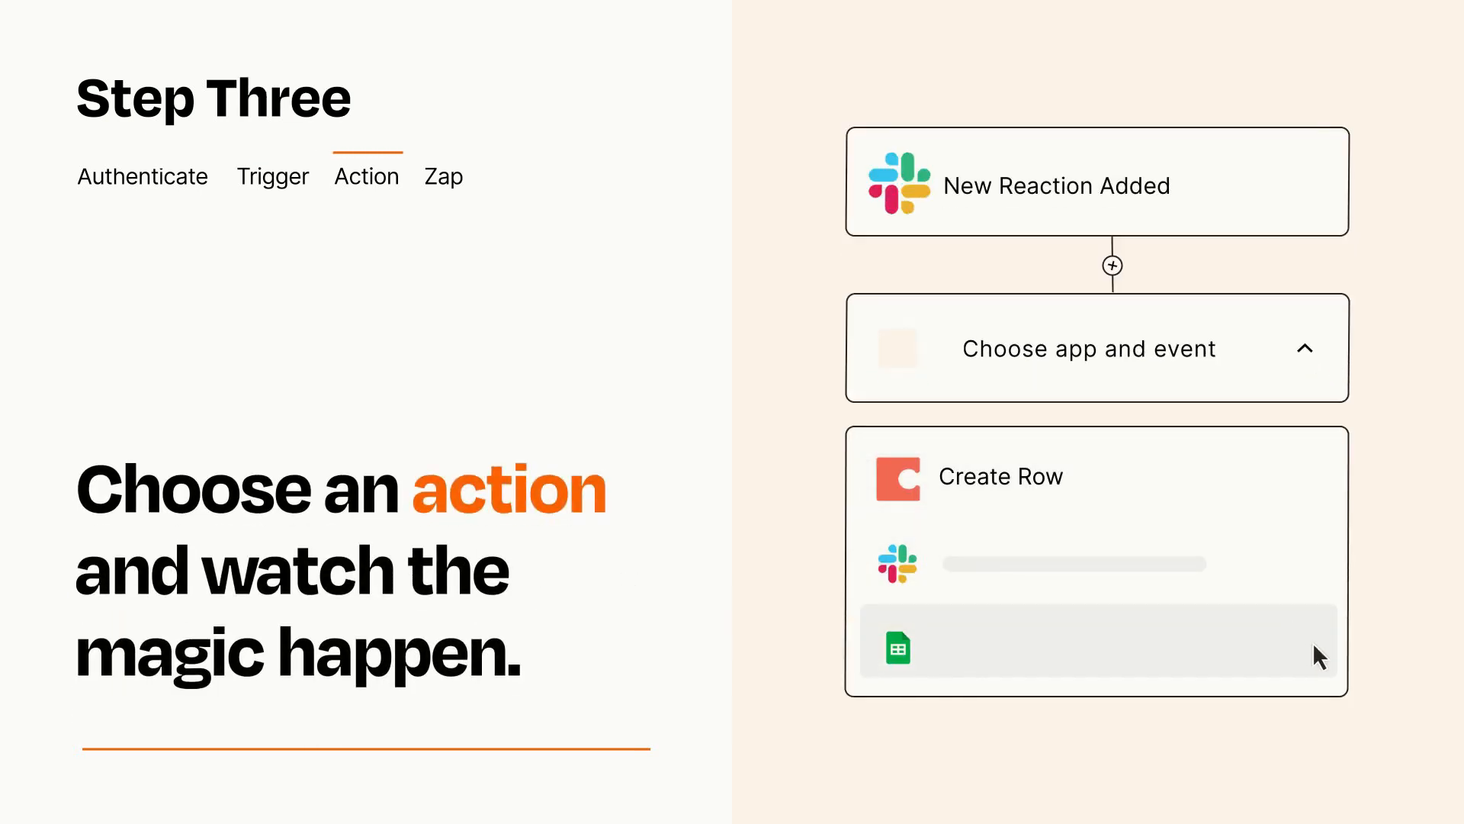
mouse_move(1317, 494)
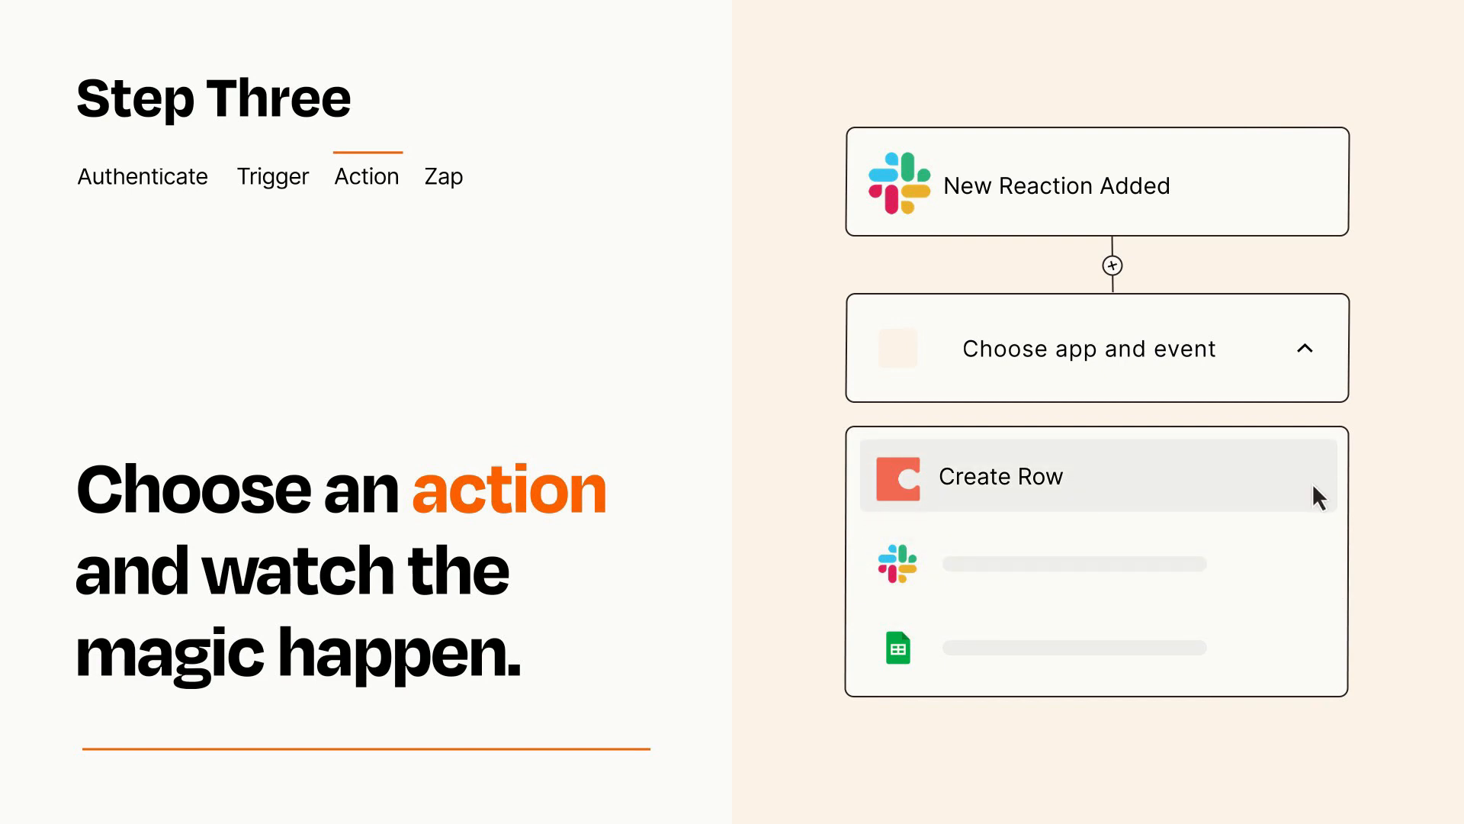
Select 'Create Row' as the action event and confirm it
click(1001, 476)
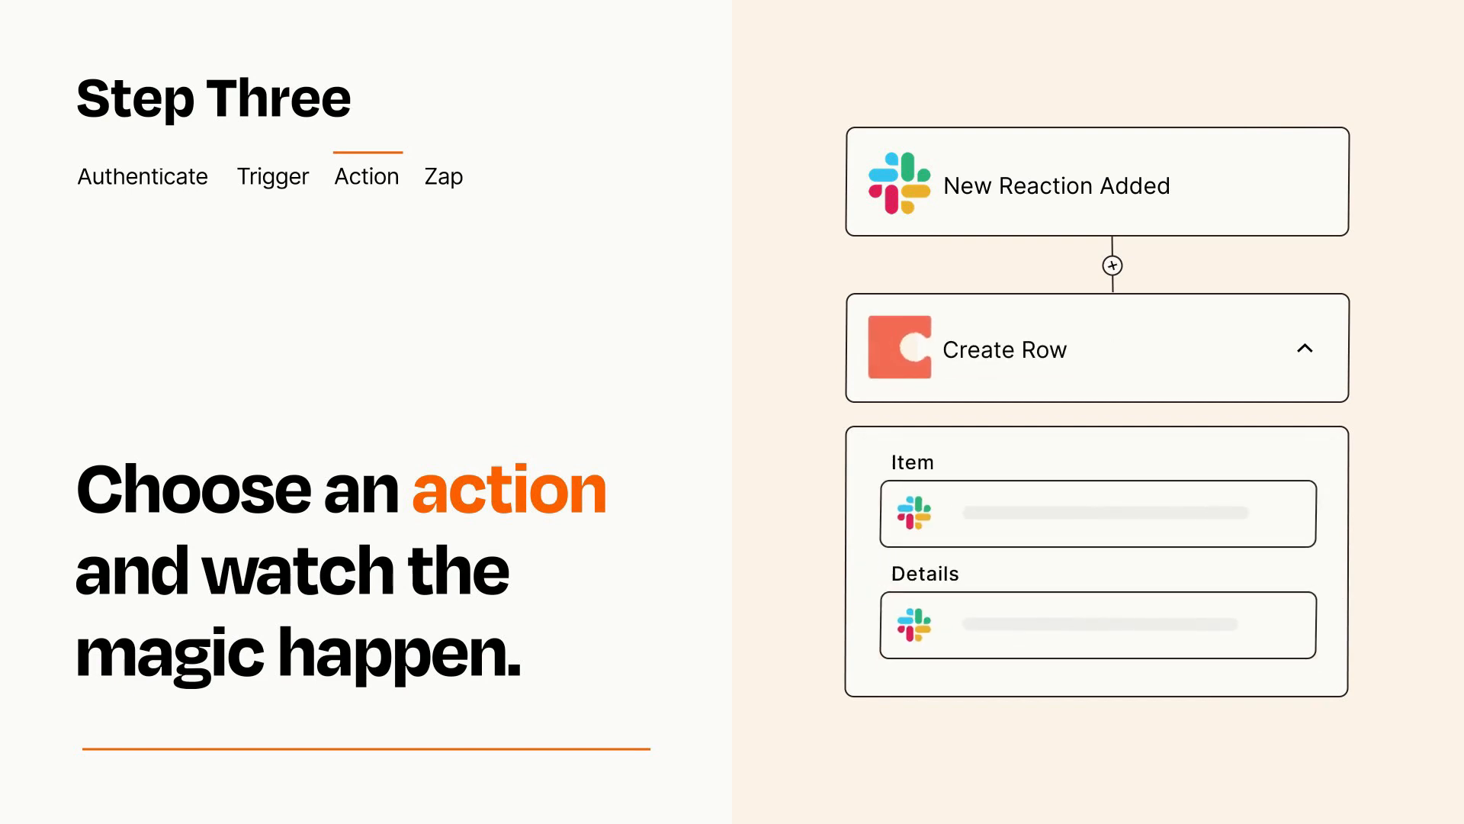
click(1306, 347)
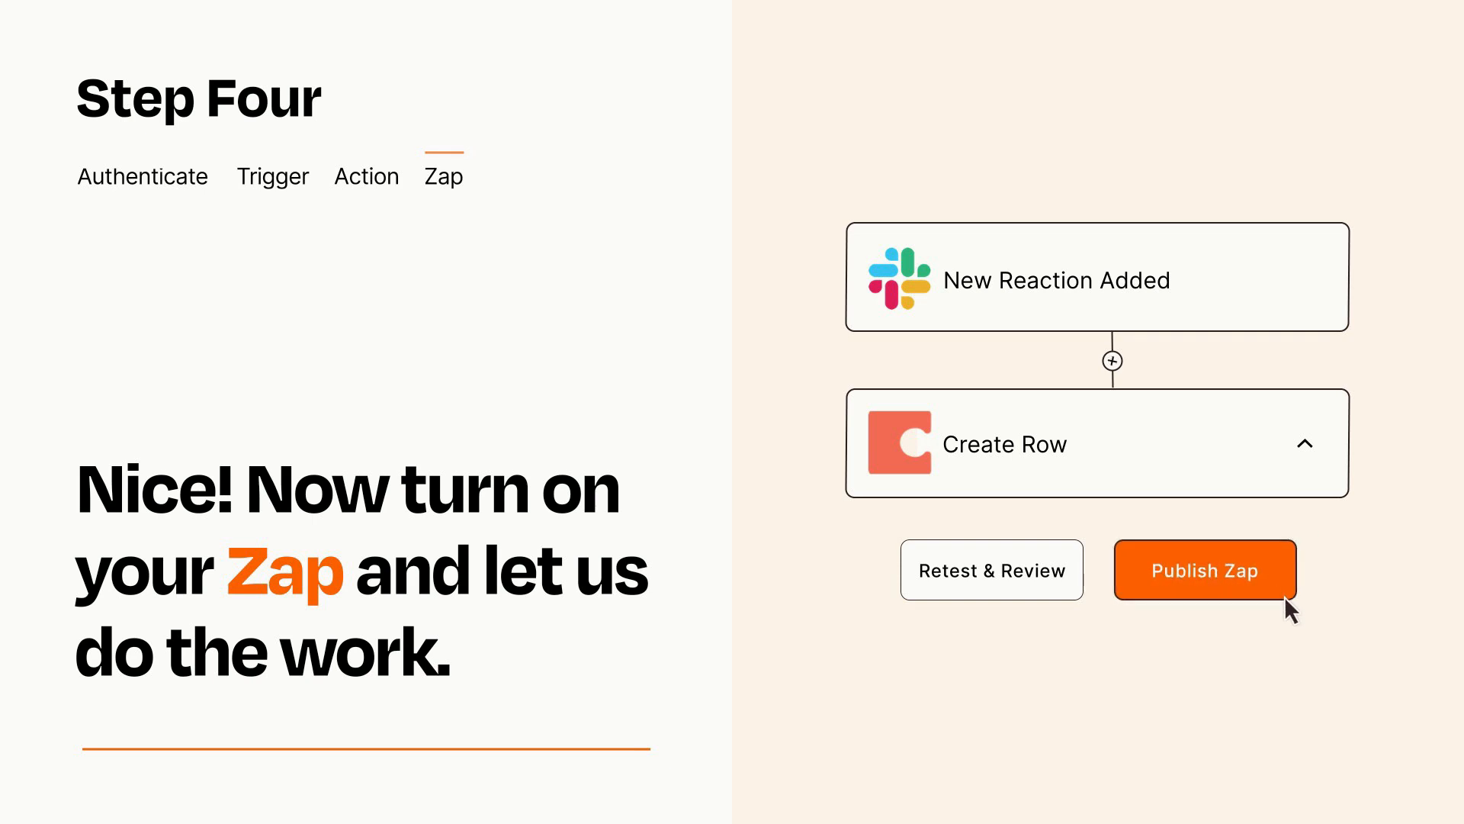
Publish the Zap to turn it on
click(1205, 569)
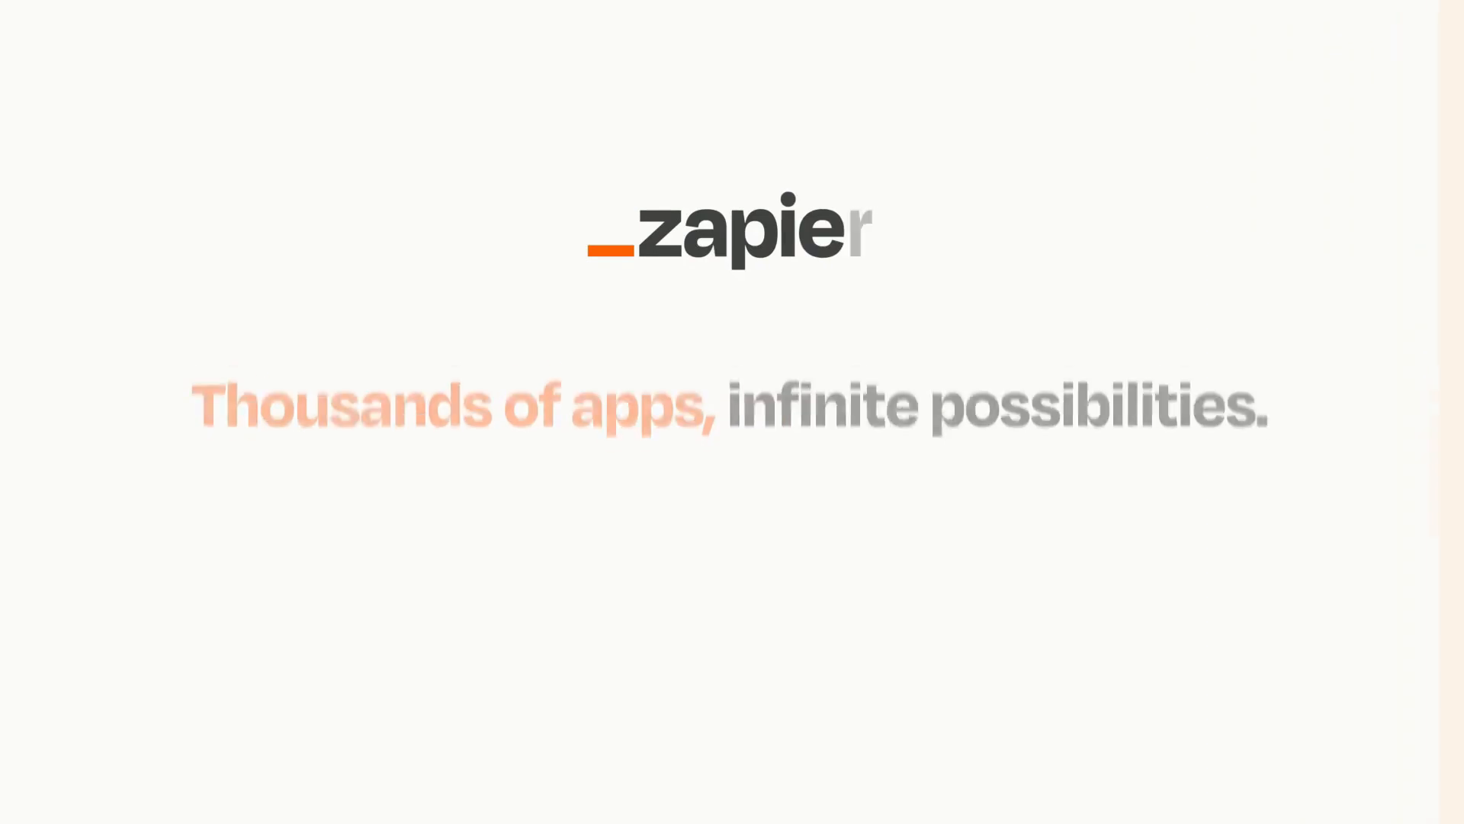